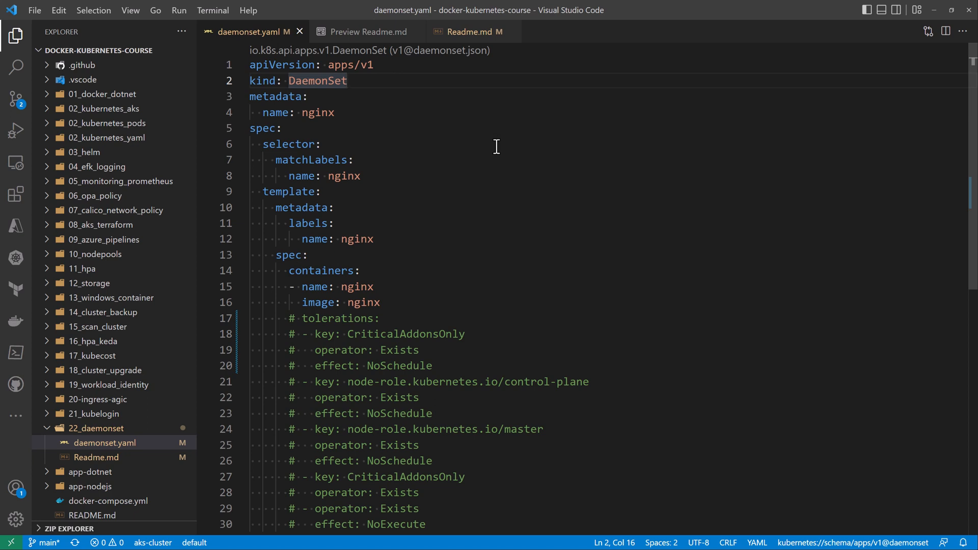
Review the spec section of the nginx DaemonSet manifest before deploying.
left_click_drag(249, 128, 380, 305)
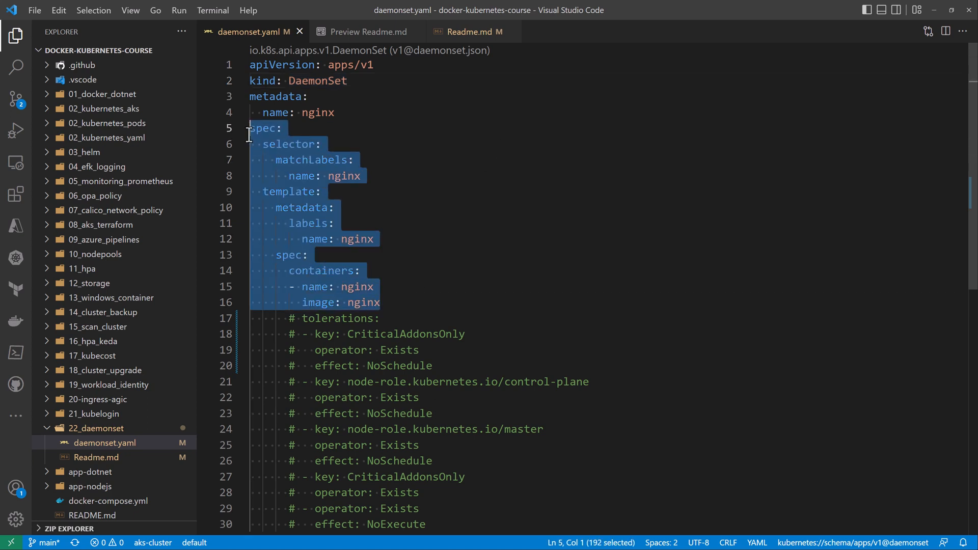
left_click(522, 144)
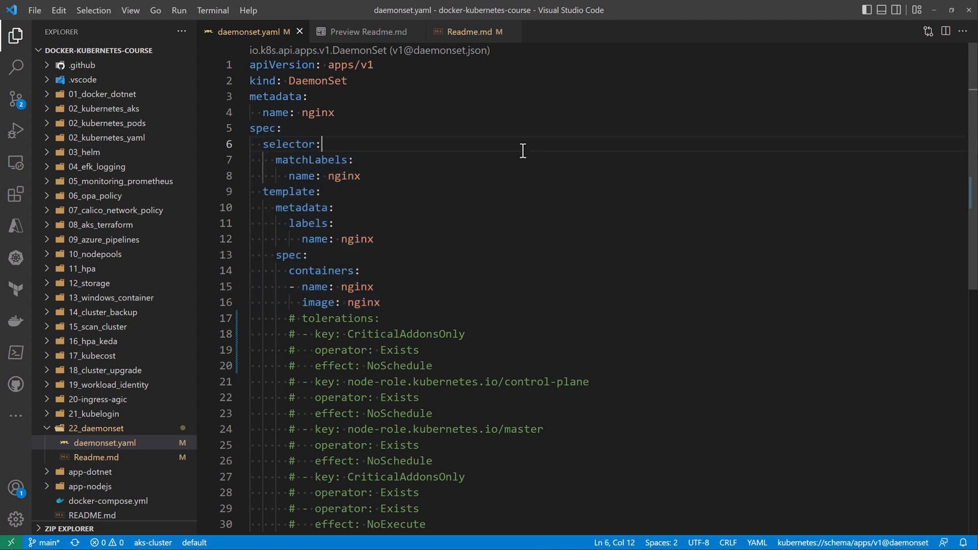
double_click(291, 144)
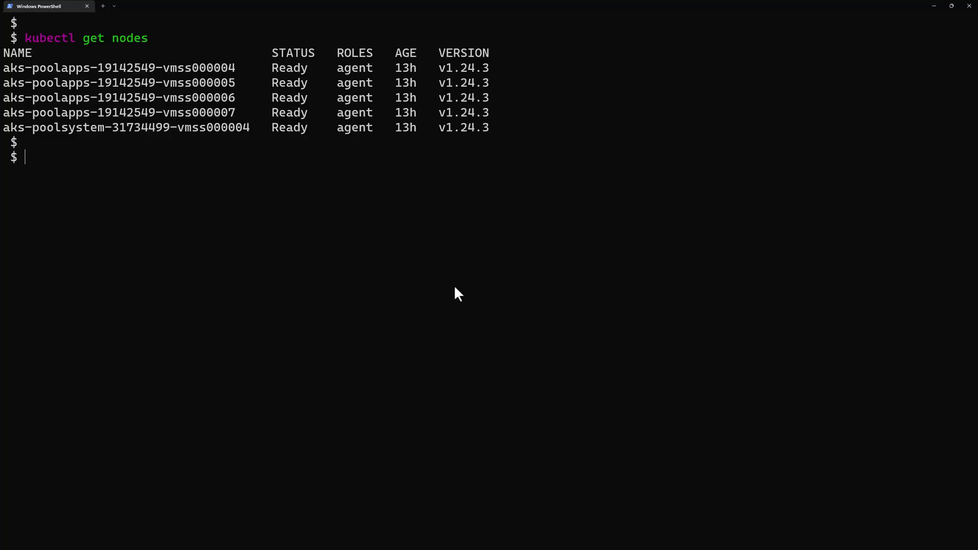
mouse_move(405, 244)
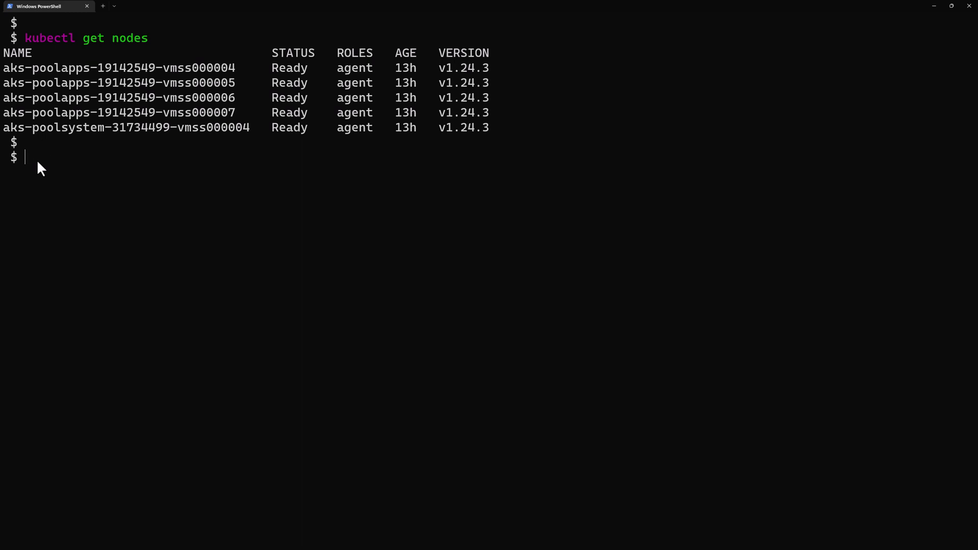
Apply daemonset.yaml with kubectl and list the DaemonSet showing 4/4 pods ready.
type("kubectl")
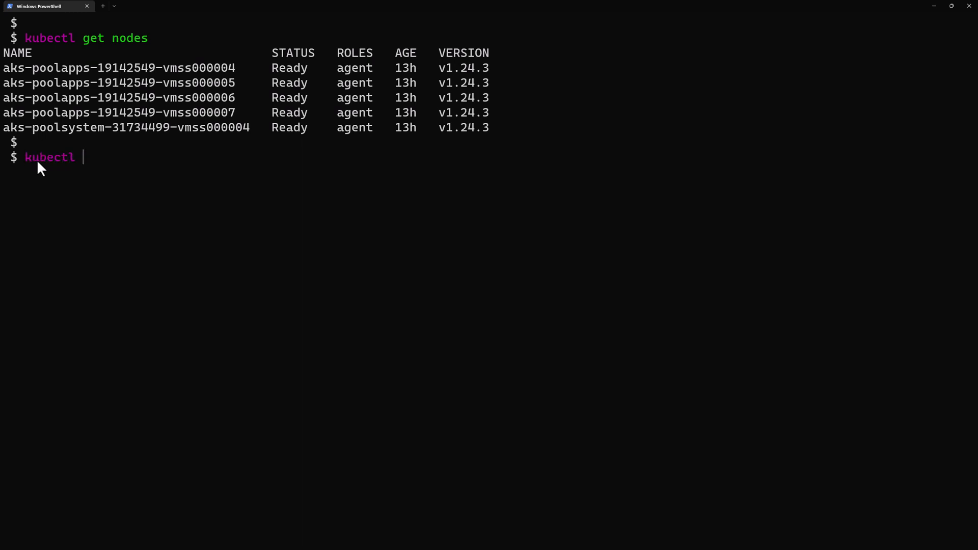
type("apply")
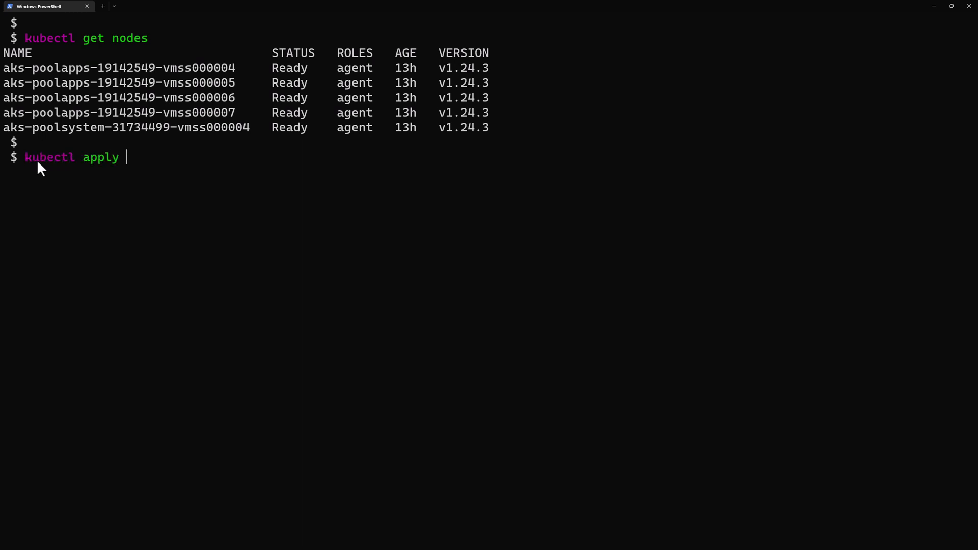
type("-f daemonset.yaml")
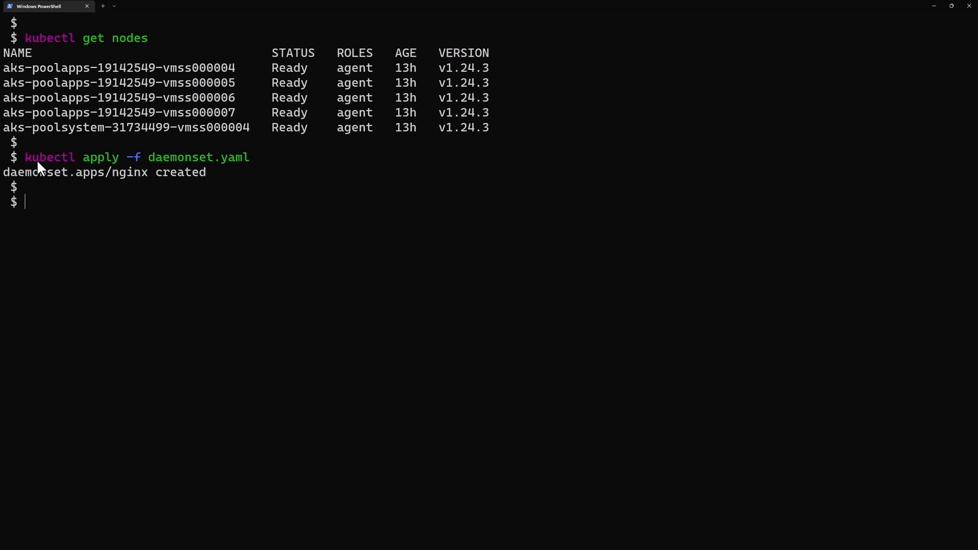
type("kubectl")
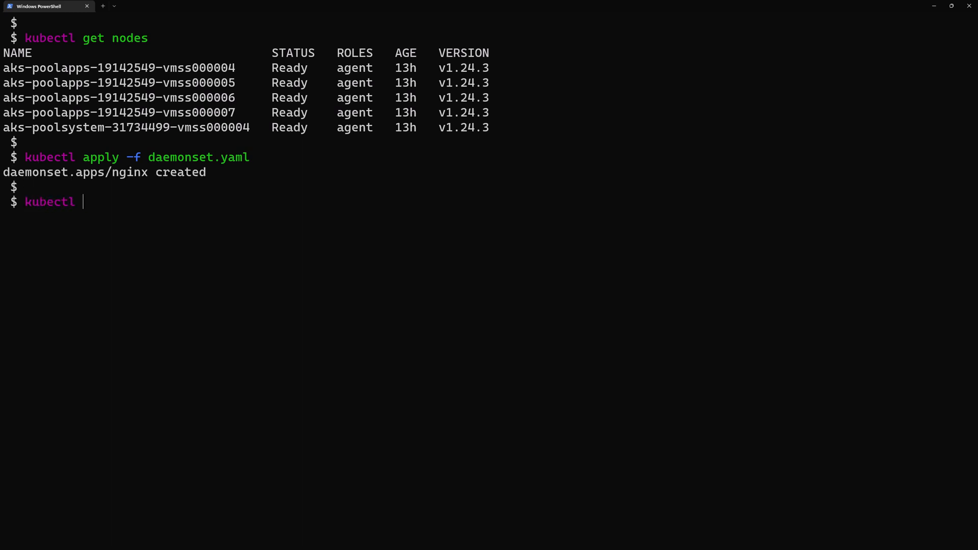
type("get daemonset")
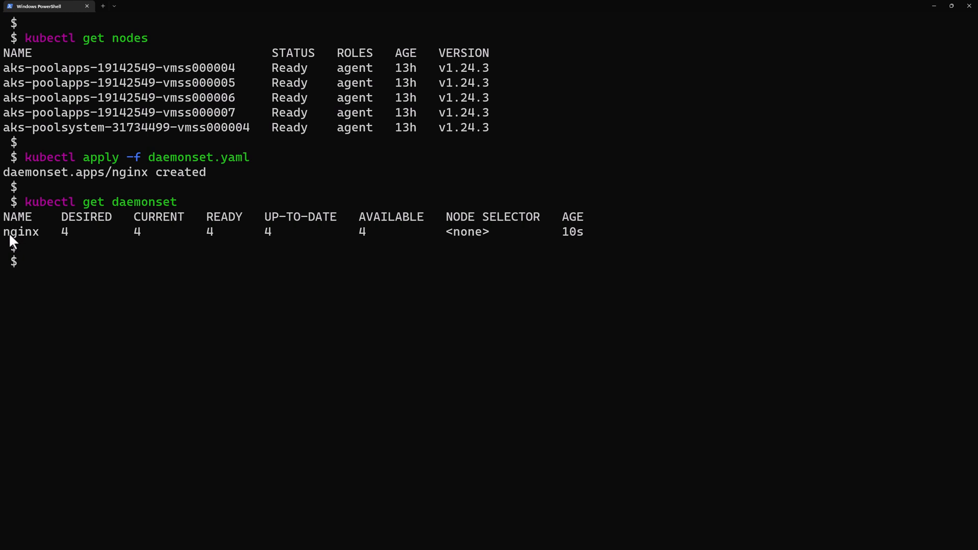
List the nginx pods with kubectl get pods -o wide and highlight a poolapps node name.
double_click(21, 232)
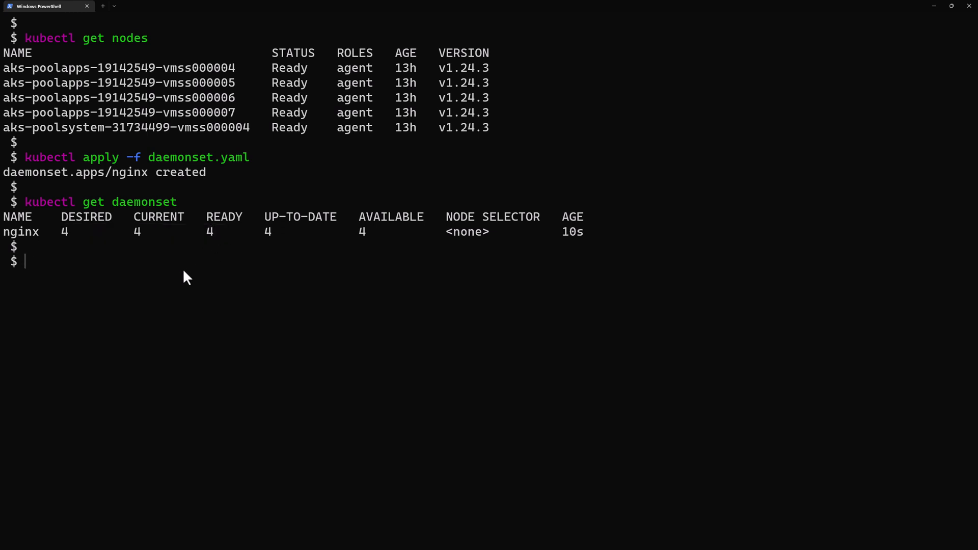
type("kubectl get")
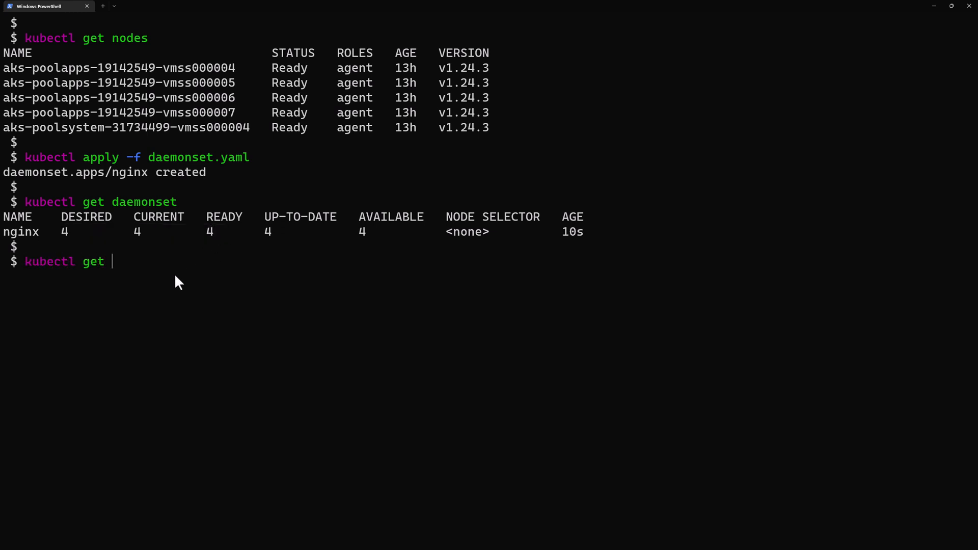
type("pods -")
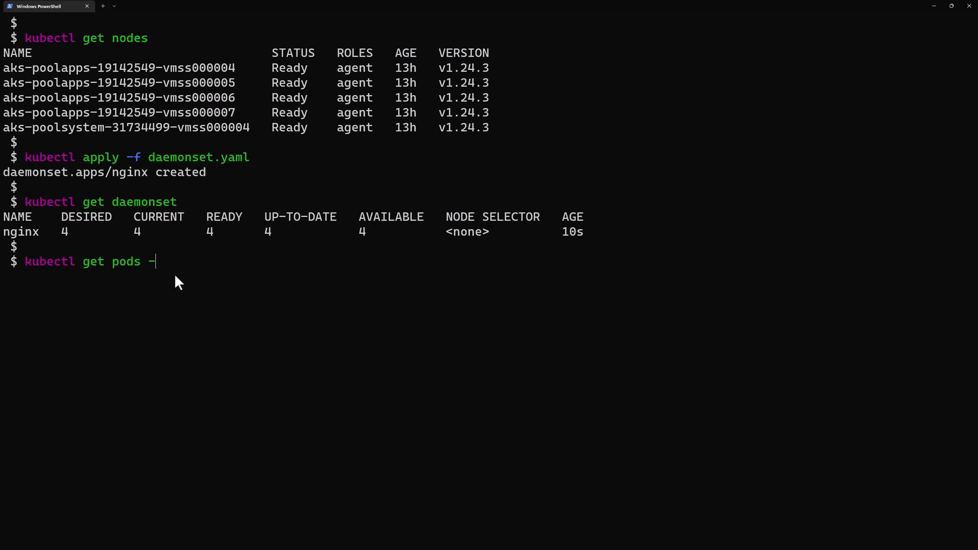
type("o wide")
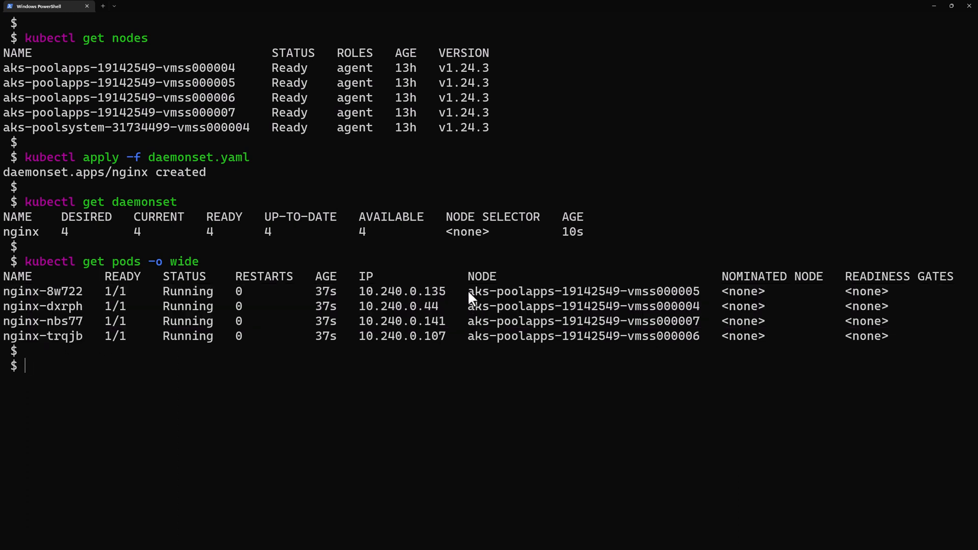
left_click_drag(468, 291, 699, 291)
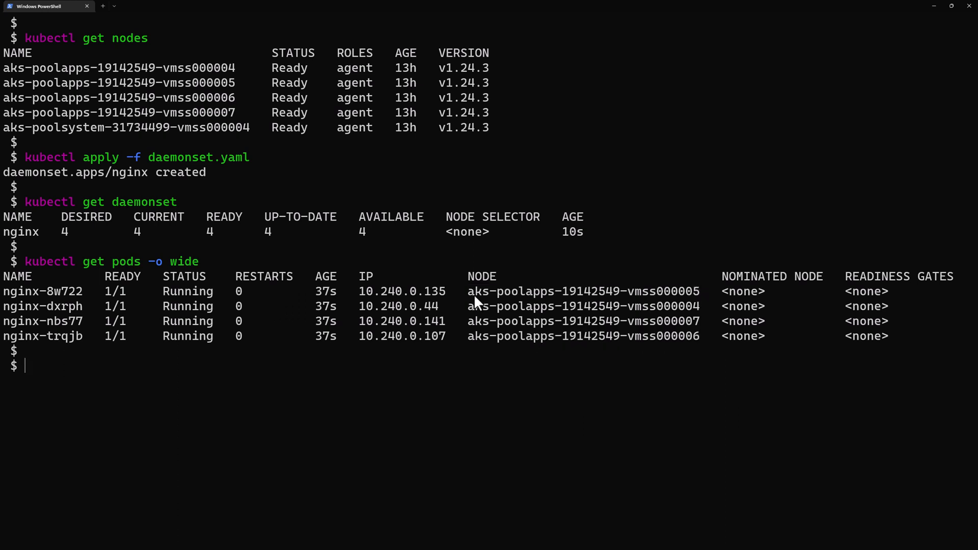
double_click(581, 291)
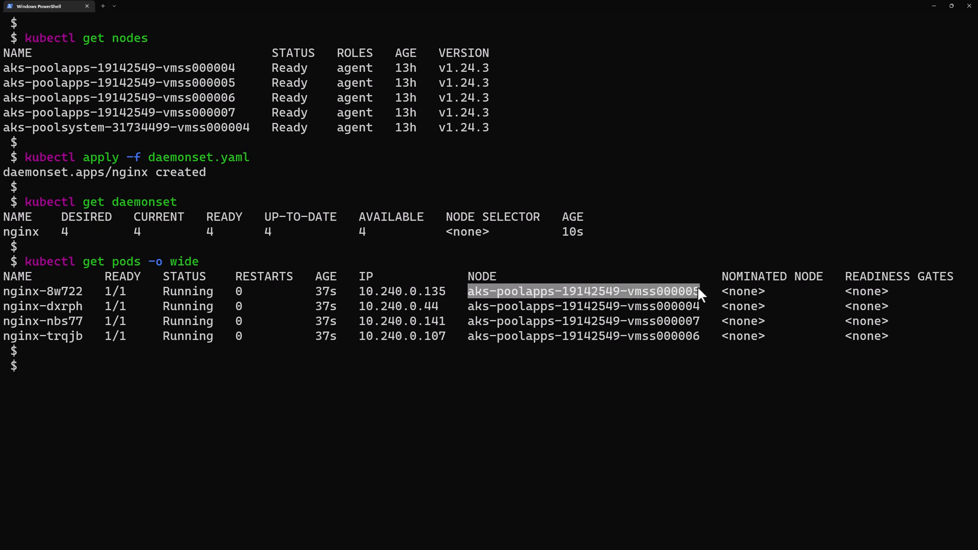
mouse_move(22, 79)
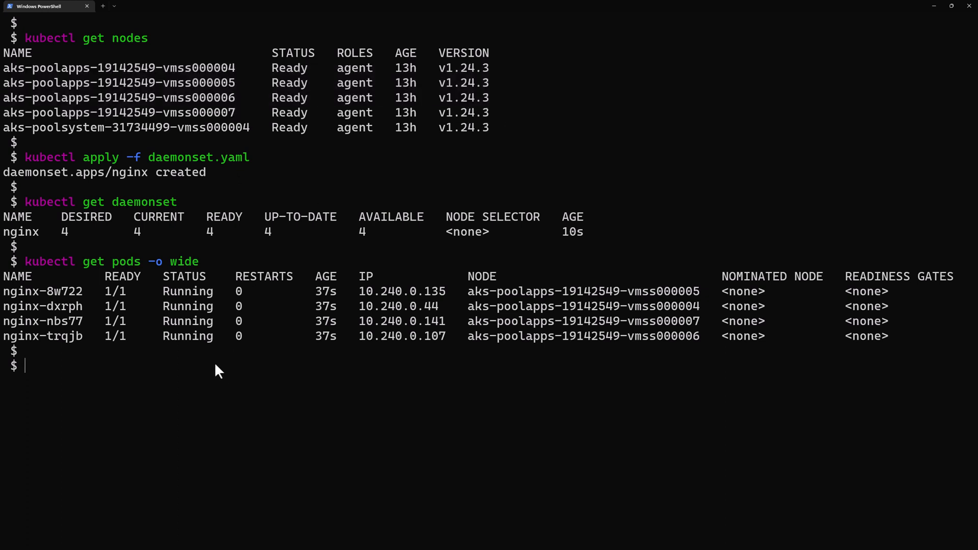
mouse_move(49, 370)
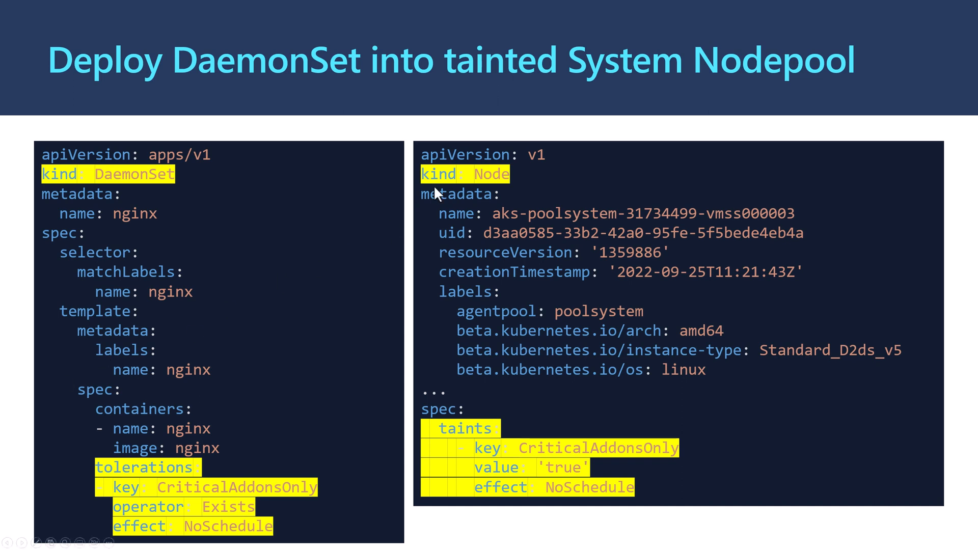
mouse_move(460, 198)
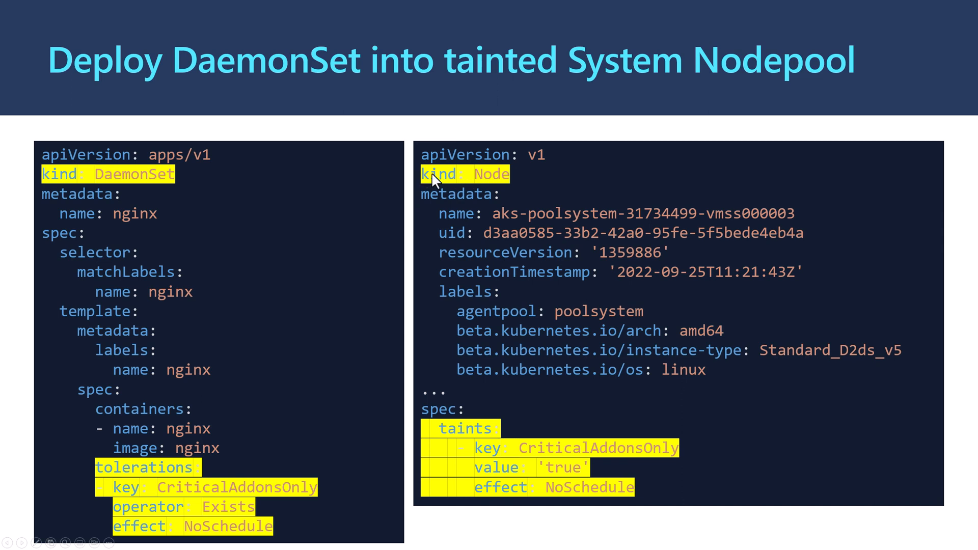
mouse_move(501, 223)
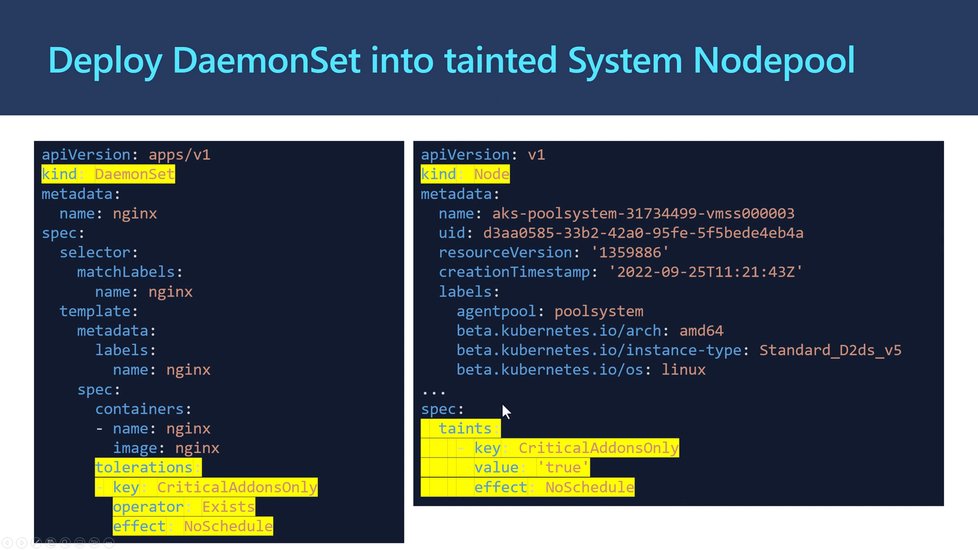
mouse_move(461, 412)
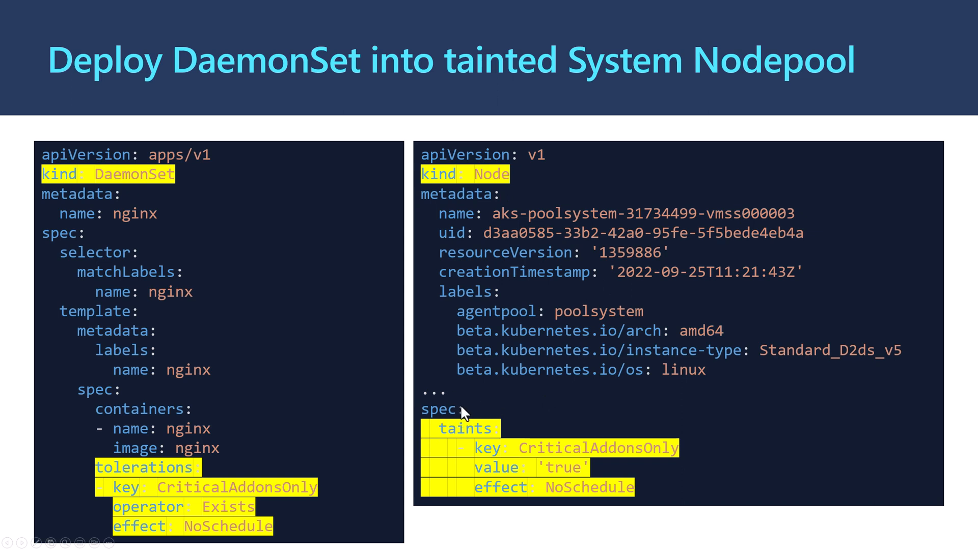
mouse_move(468, 438)
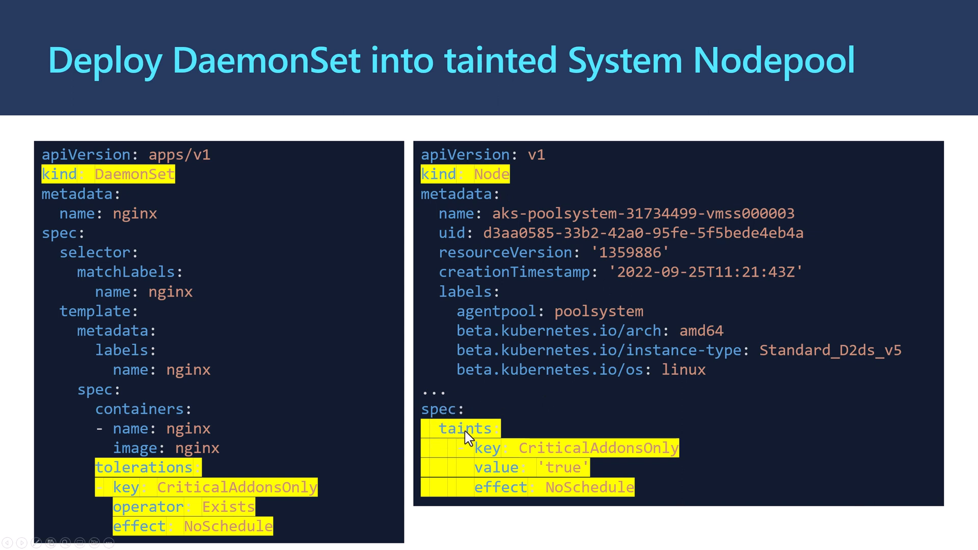
mouse_move(565, 460)
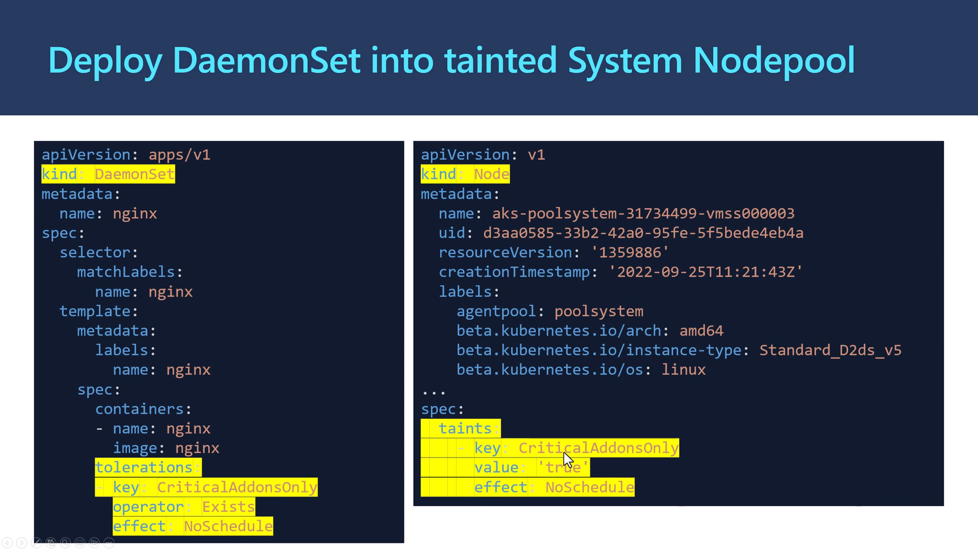
mouse_move(598, 456)
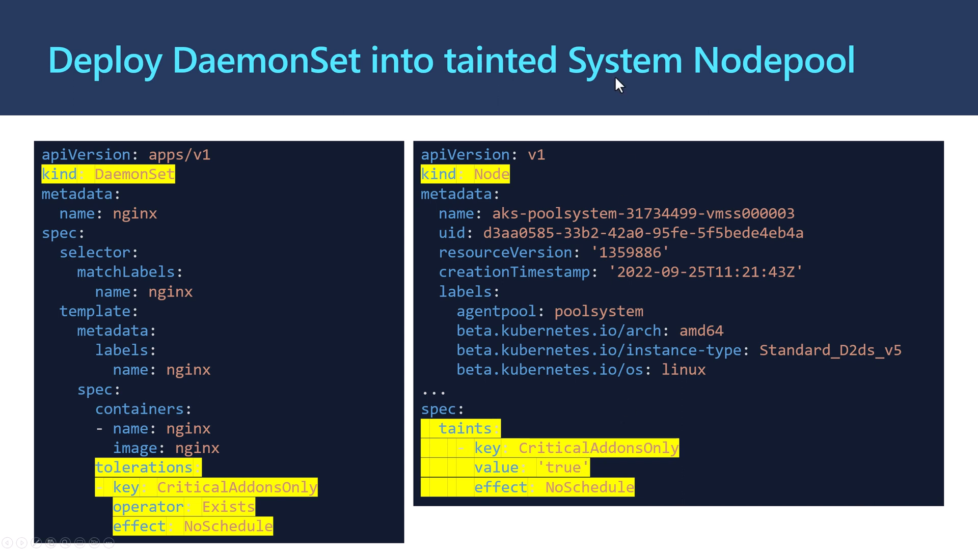
mouse_move(633, 455)
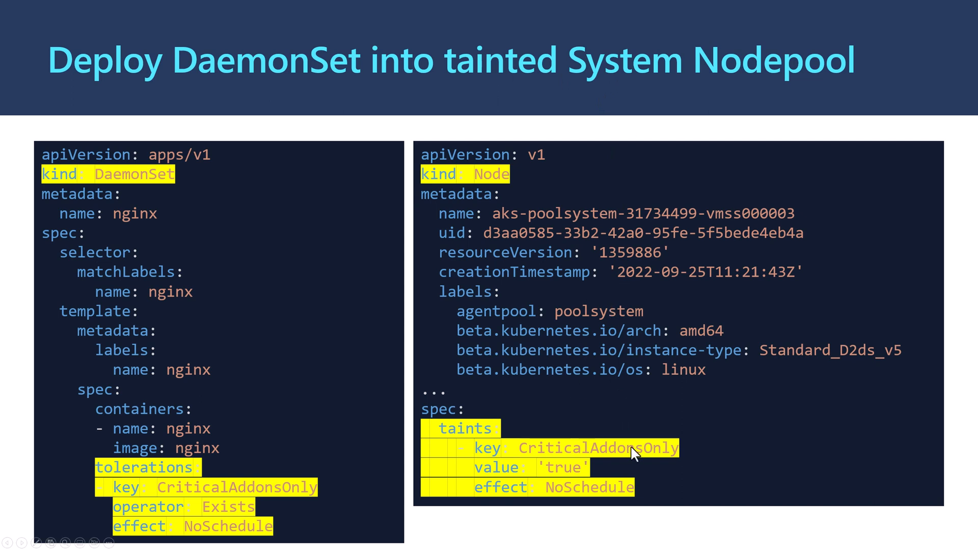
mouse_move(609, 455)
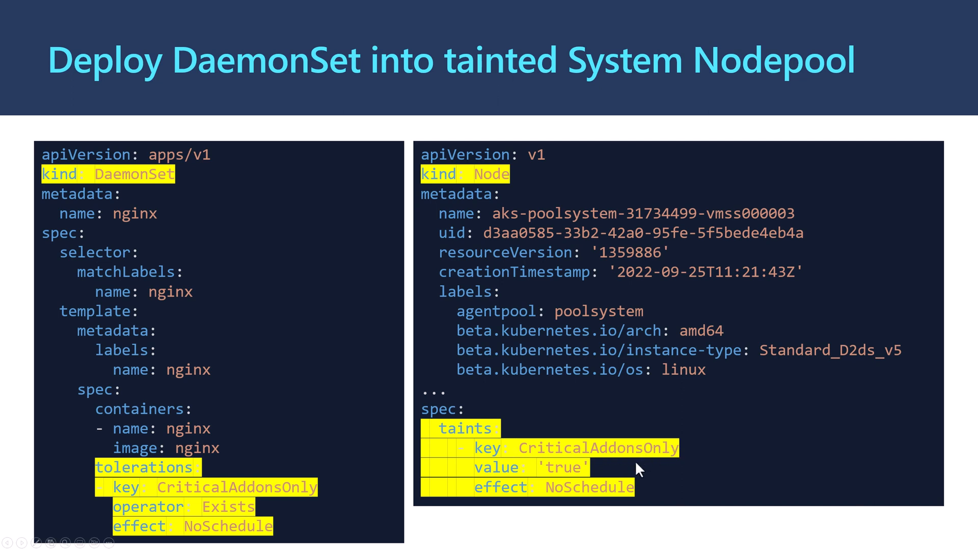
mouse_move(574, 520)
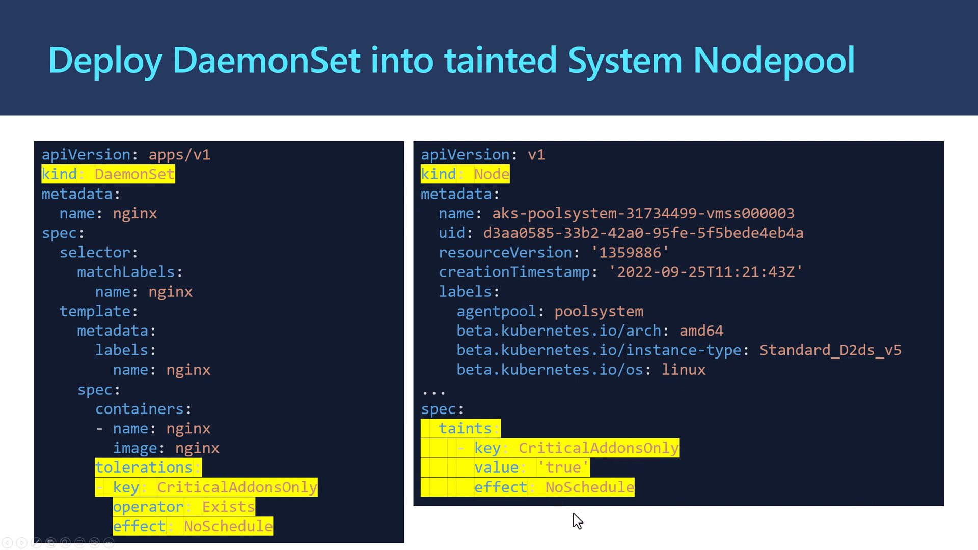
mouse_move(598, 510)
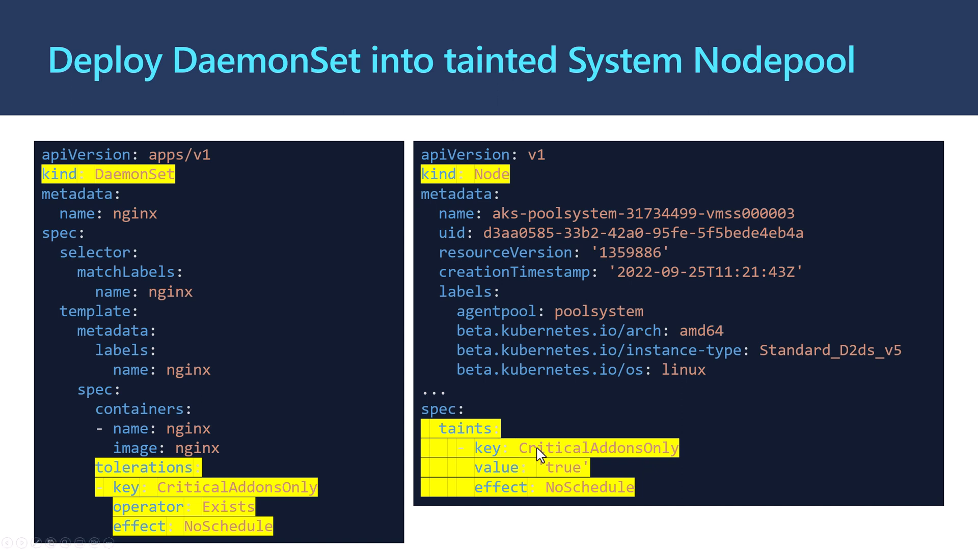
mouse_move(129, 187)
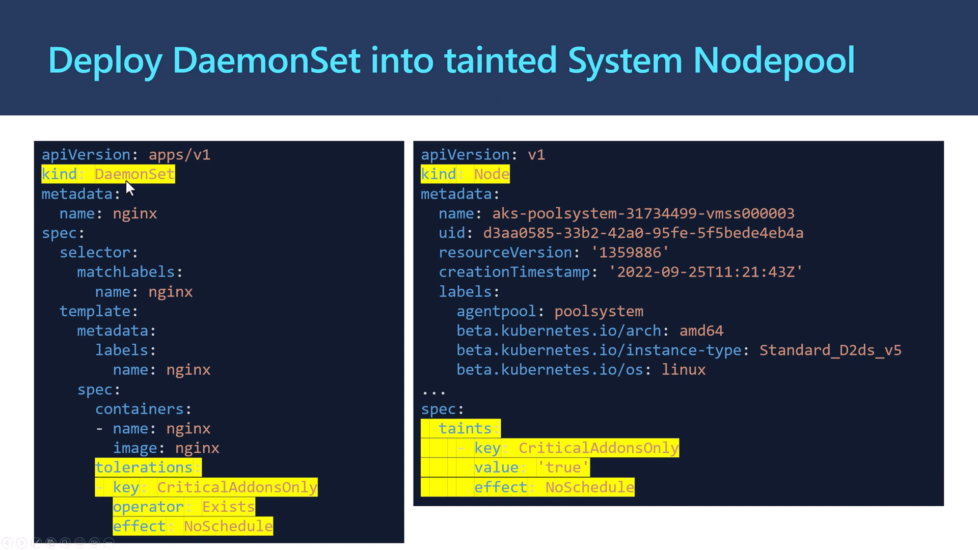
mouse_move(154, 237)
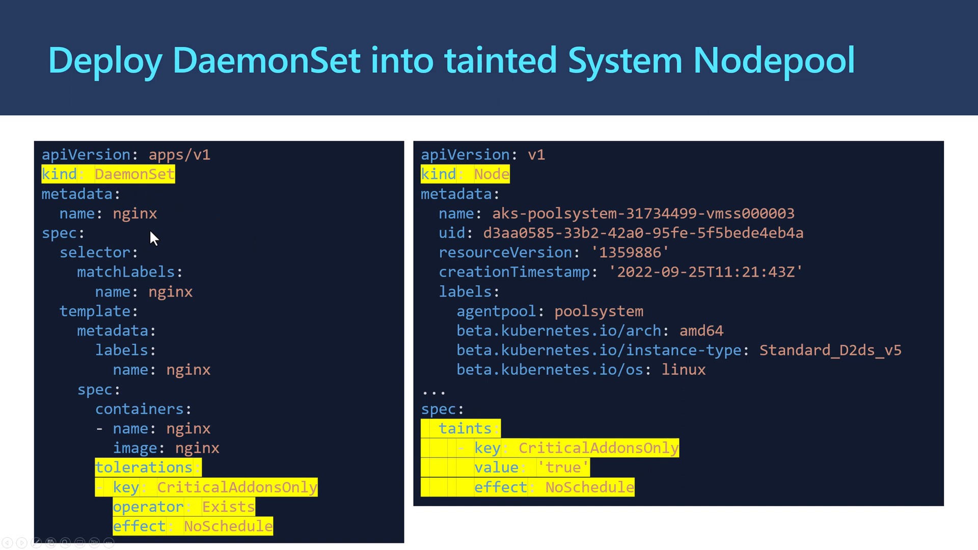
mouse_move(165, 355)
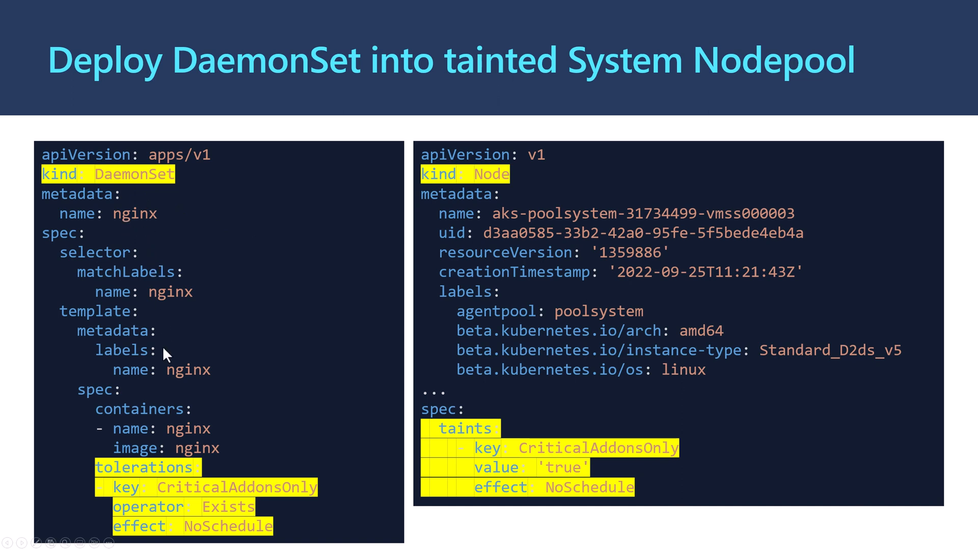
mouse_move(146, 485)
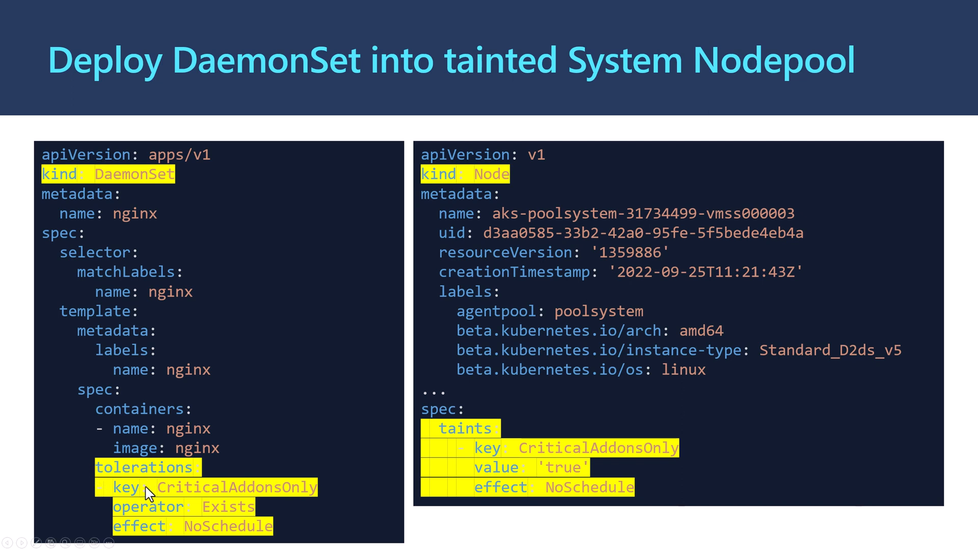
mouse_move(138, 487)
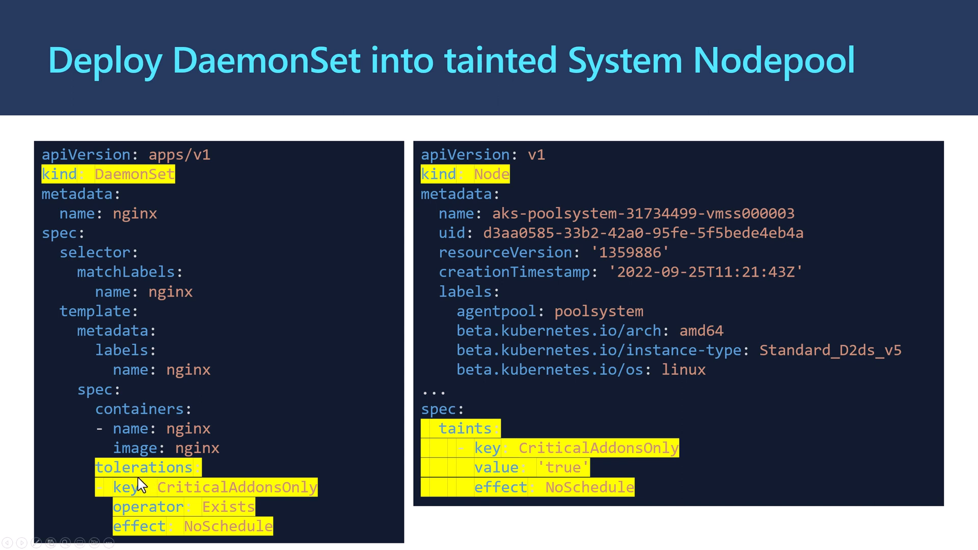
mouse_move(277, 503)
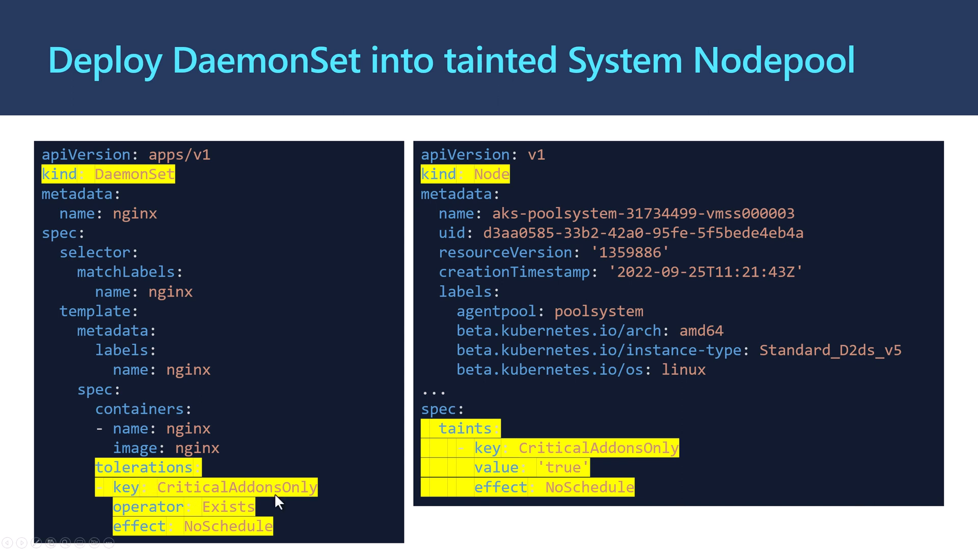
mouse_move(232, 515)
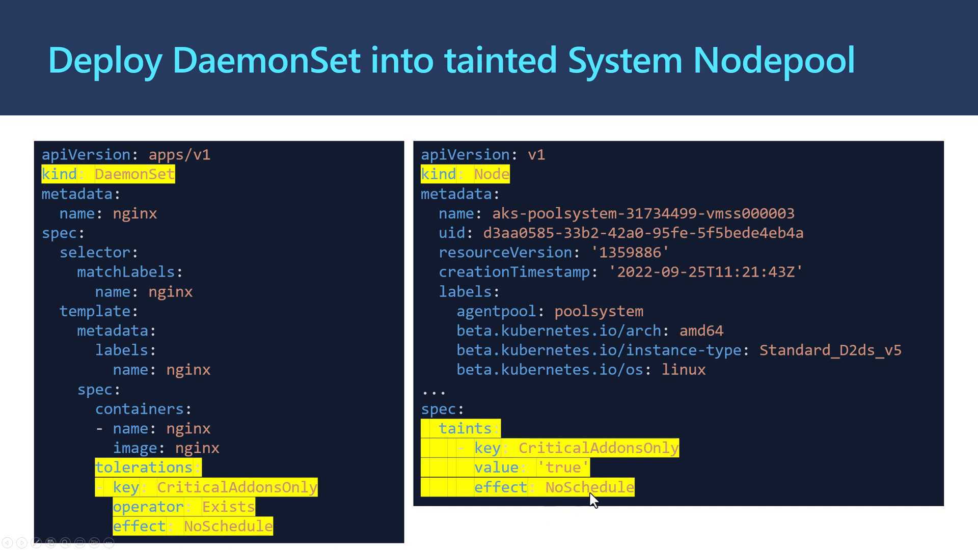
mouse_move(201, 335)
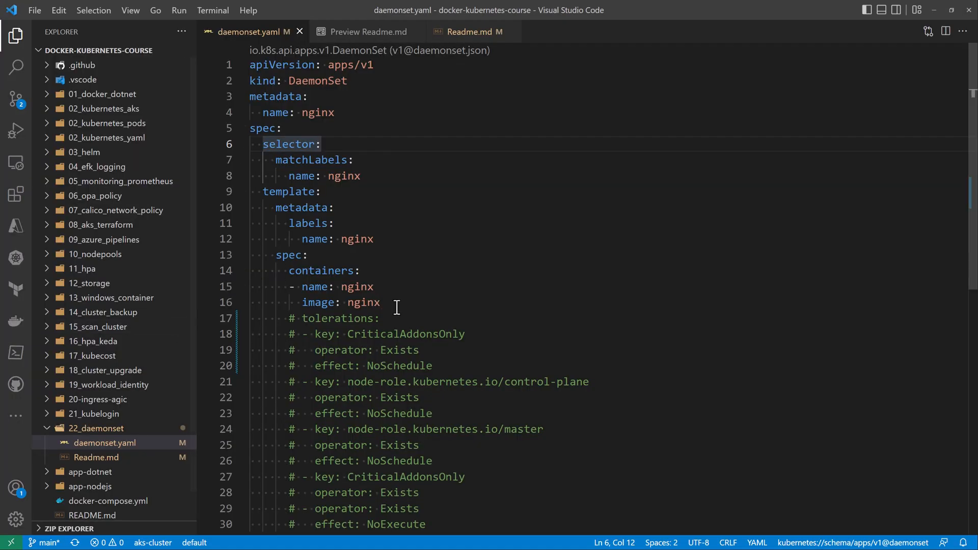
Uncomment the CriticalAddonsOnly NoSchedule toleration block in daemonset.yaml.
double_click(341, 318)
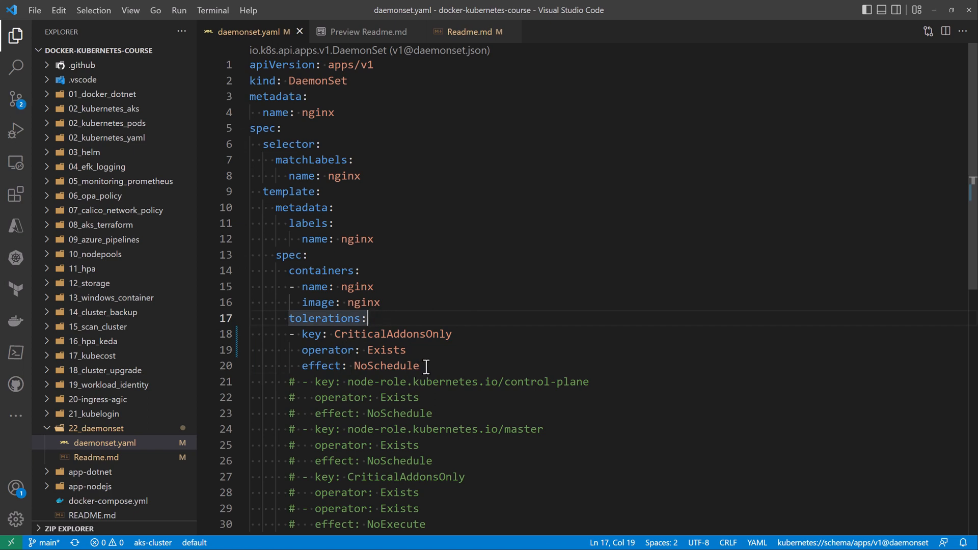
double_click(324, 318)
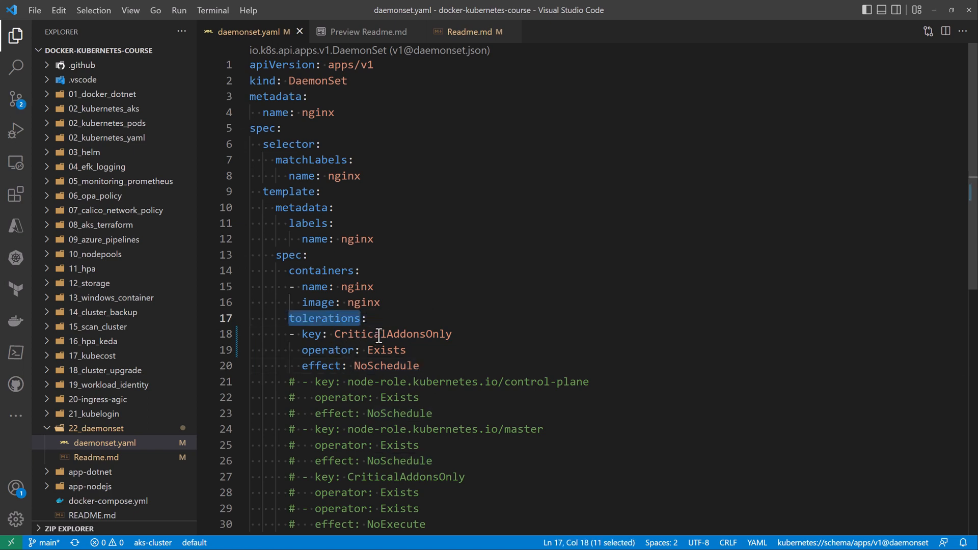
double_click(391, 334)
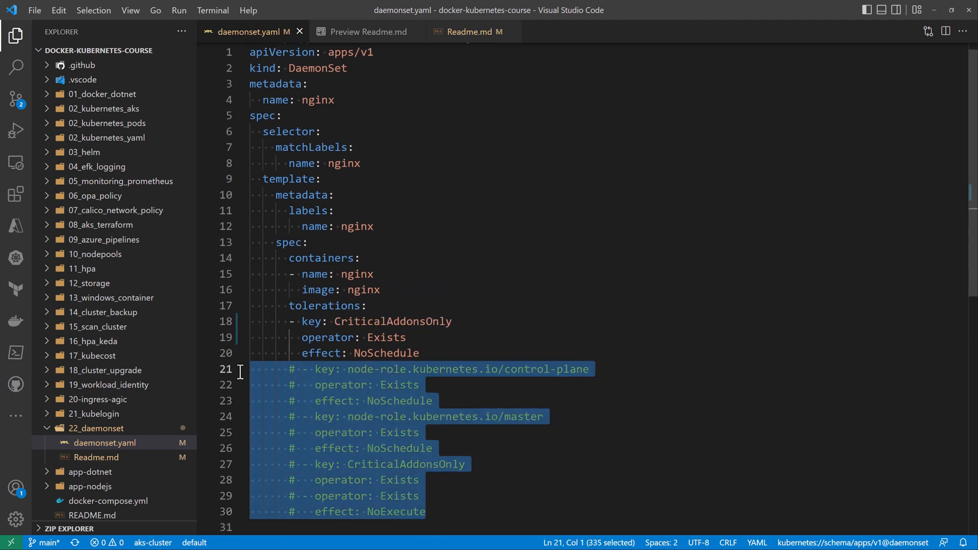
left_click(588, 369)
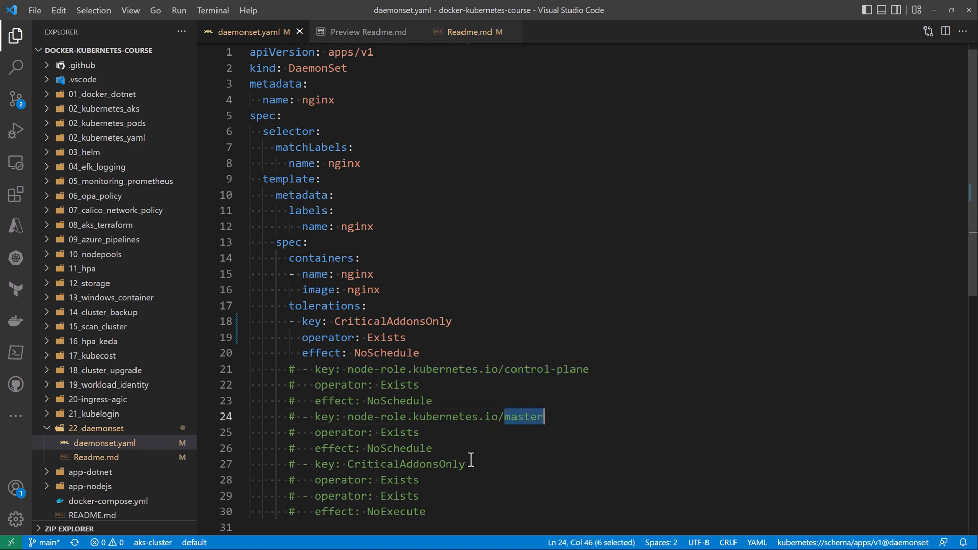
mouse_move(415, 477)
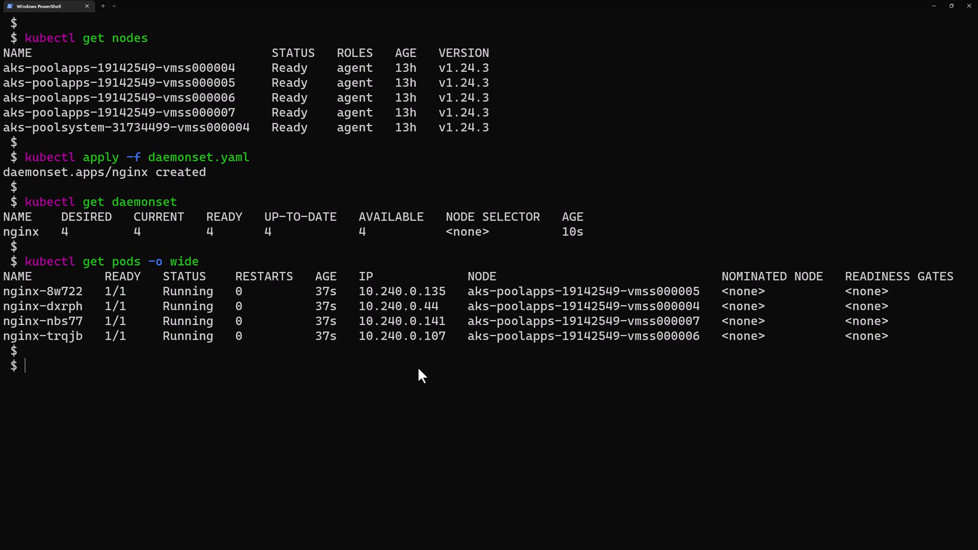
Reapply daemonset.yaml and list the pods with their nodes.
type("kubectl")
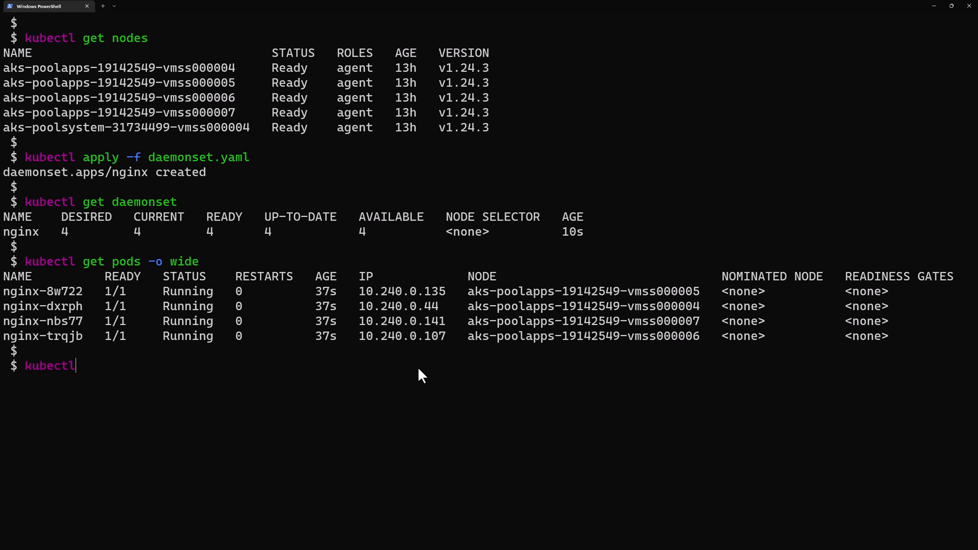
type("apply -f")
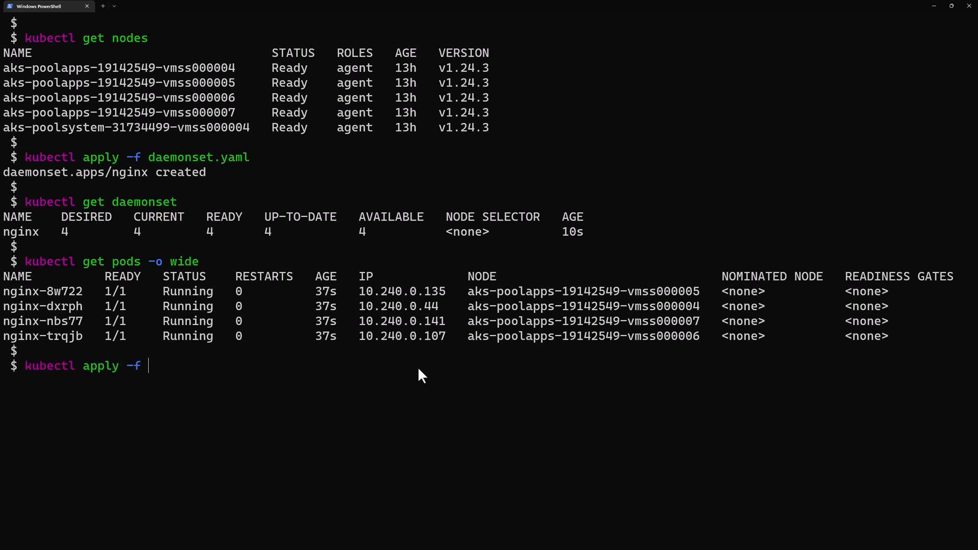
type("daemonset.yaml")
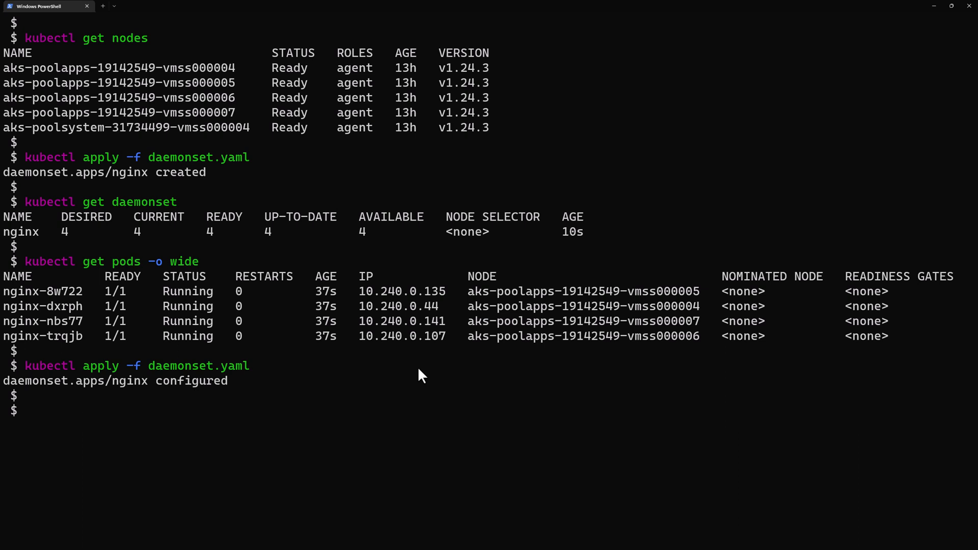
type("kubectl get pods -o wide")
type("kubectl get daemonset")
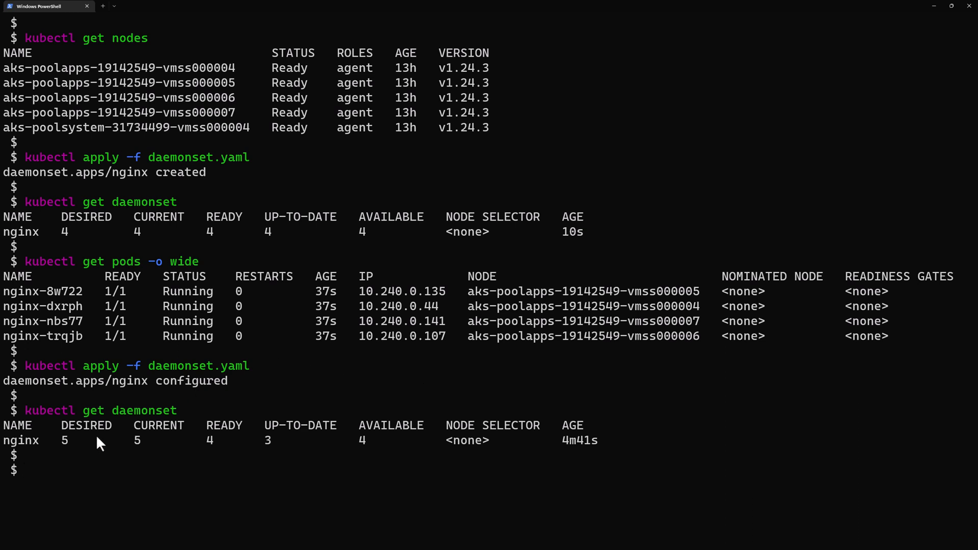
mouse_move(155, 473)
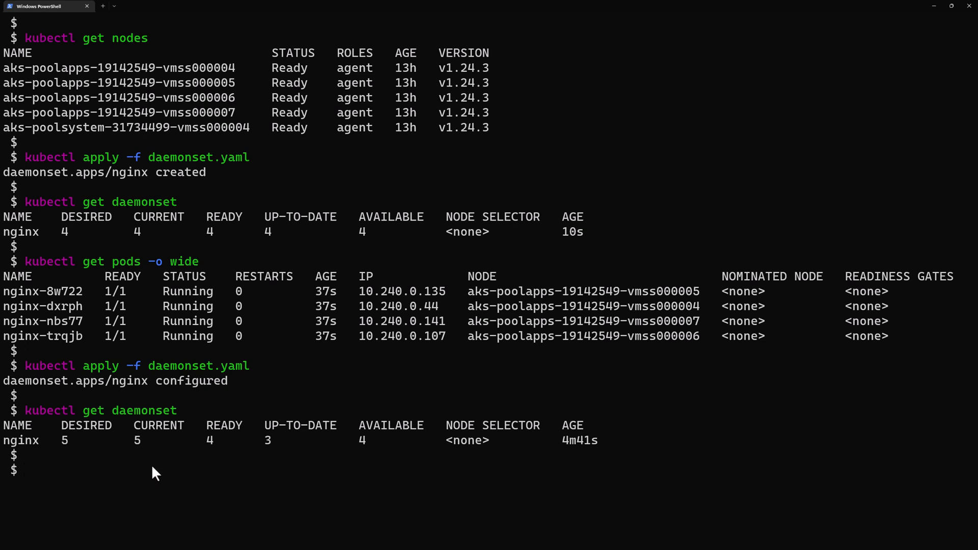
Apply again and confirm five nginx pods, marking the one on the system nodepool node.
type("kubectl apply -f daemonset.yaml")
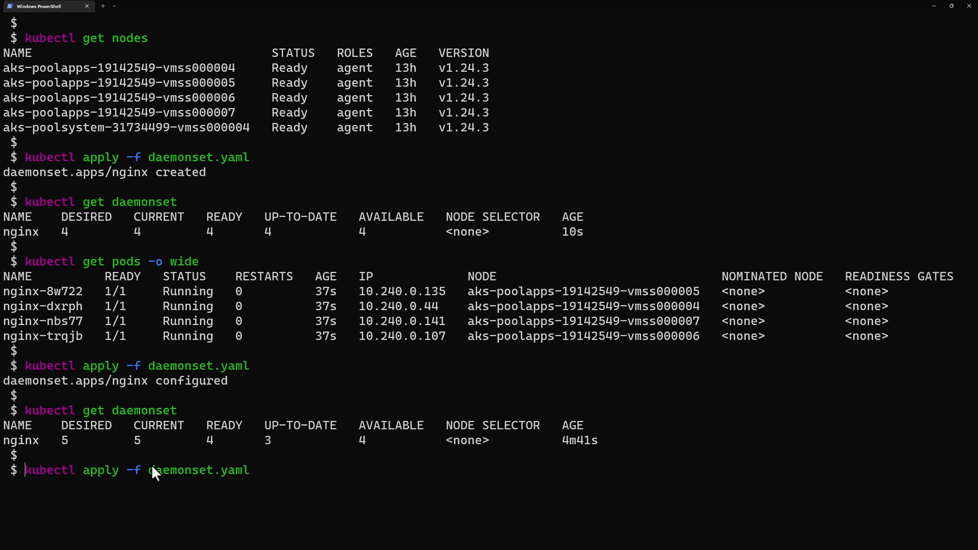
type("kubectl get pods -o wide")
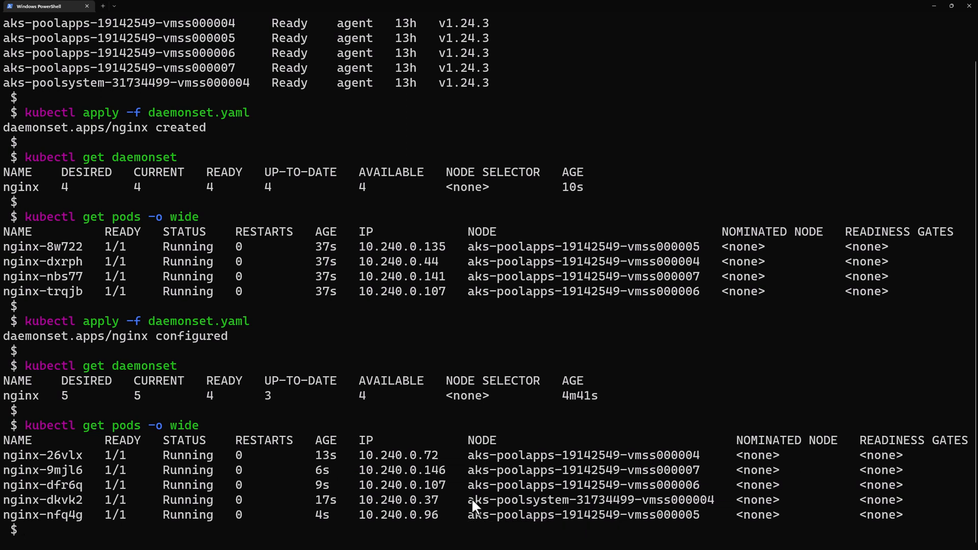
double_click(567, 499)
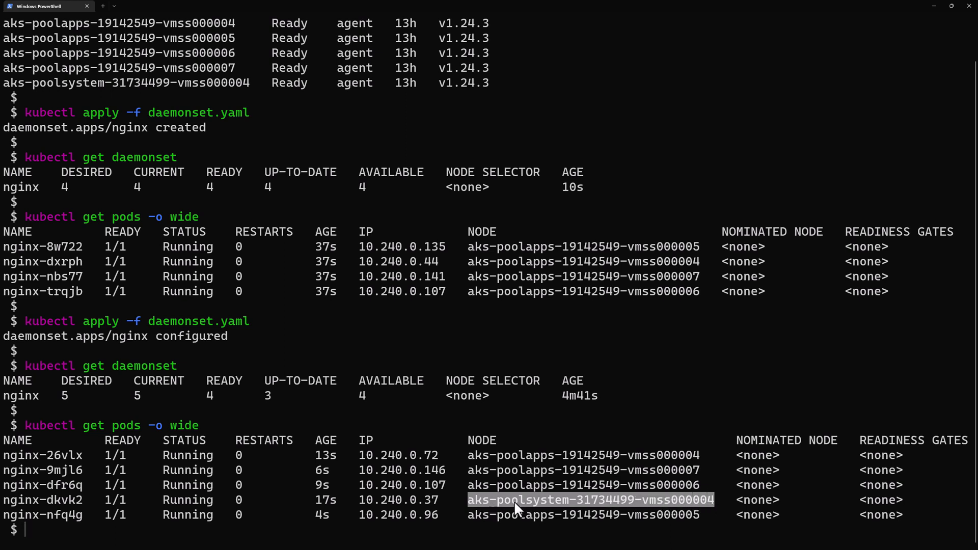
mouse_move(533, 505)
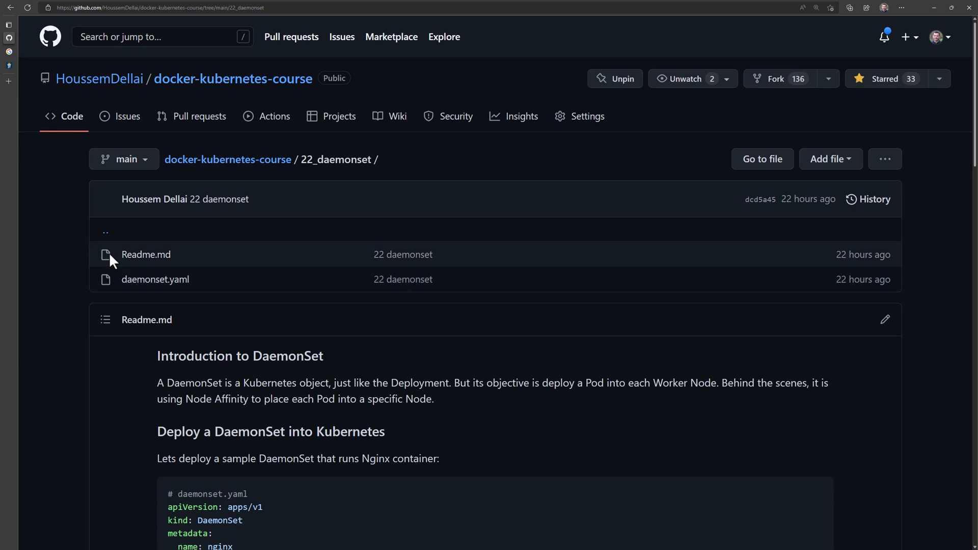
scroll("down", 3)
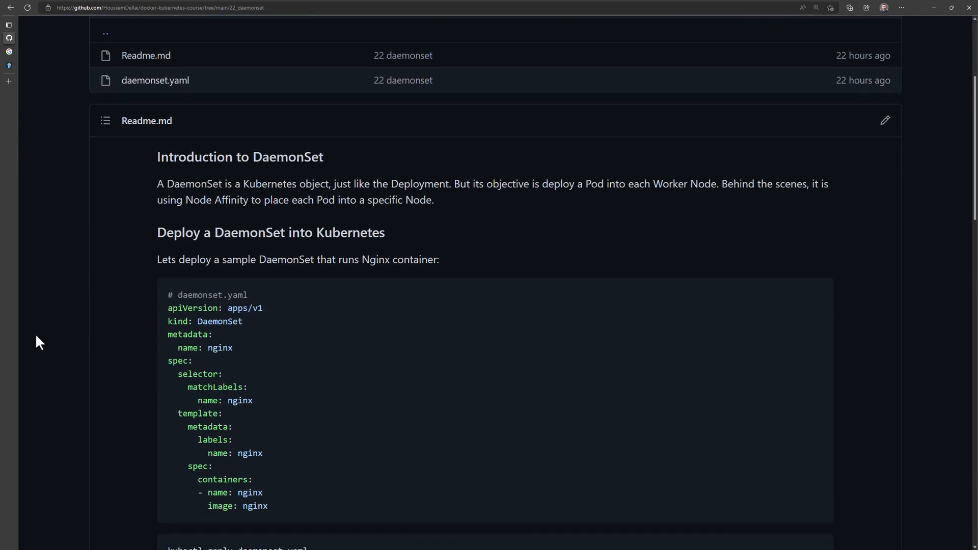
scroll("down", 3)
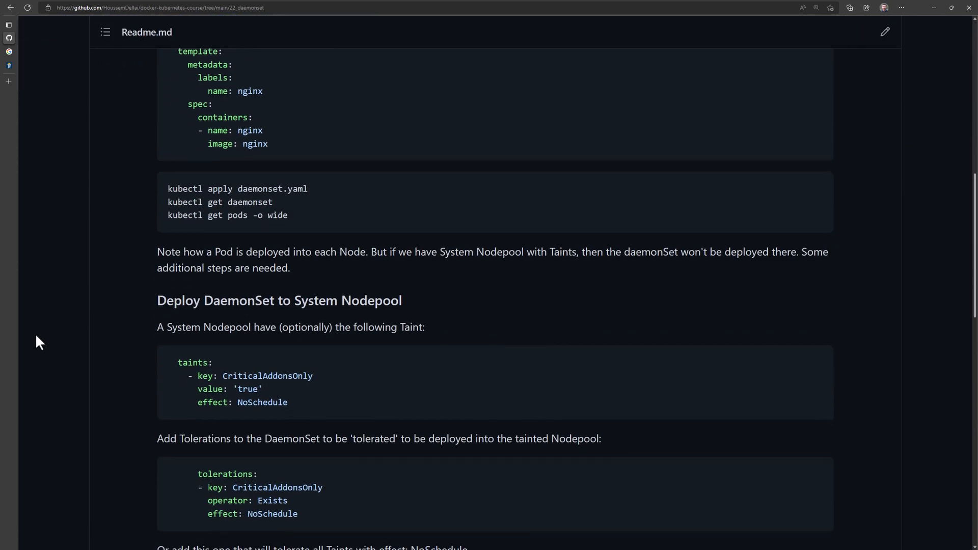
scroll("up", 3)
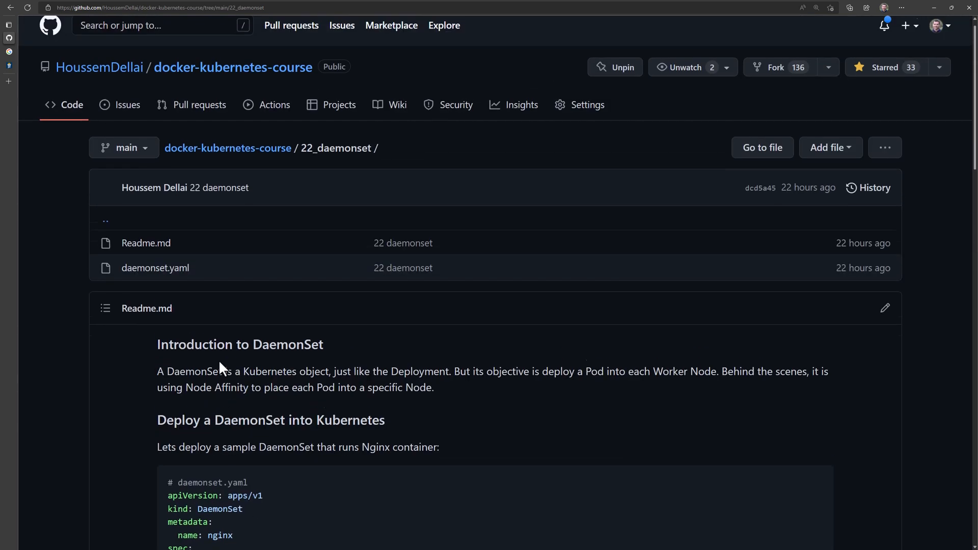